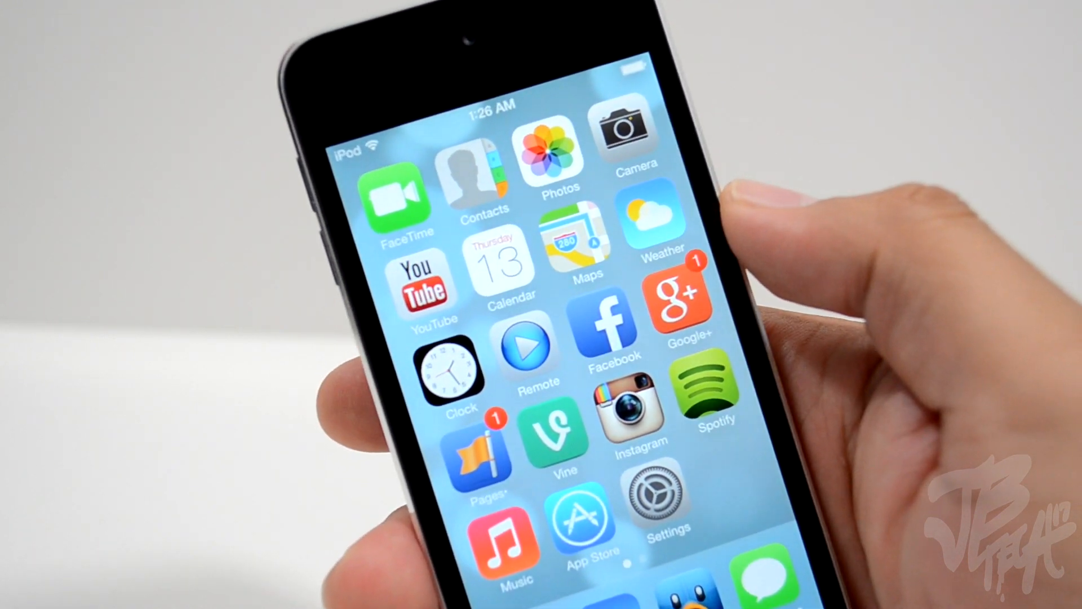
Step: Option-click Restore iPod on the Summary page to choose a firmware file
scroll("down", 3)
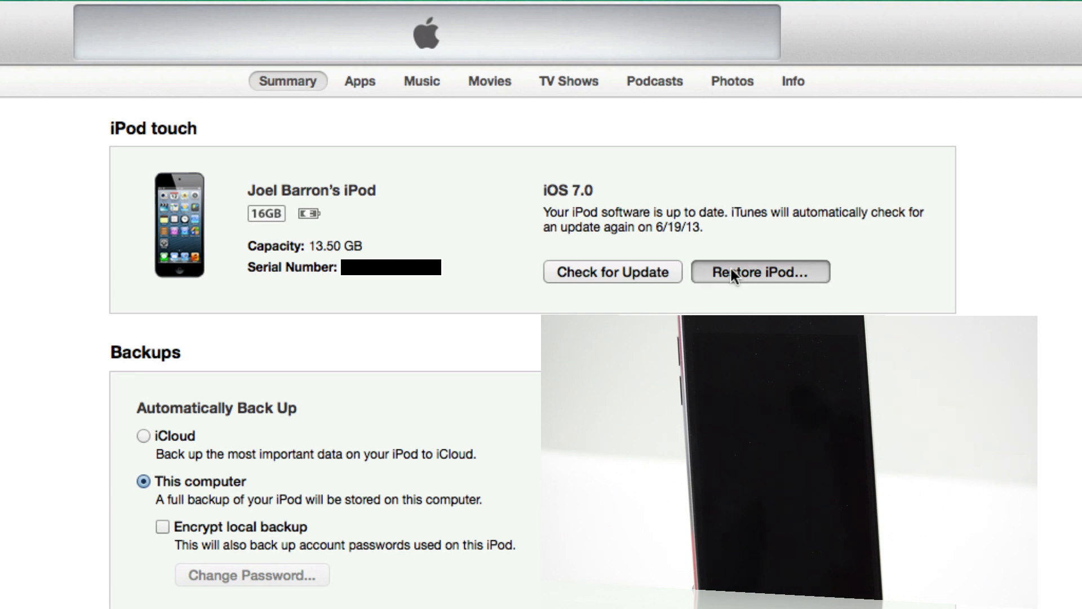
left_click(759, 272)
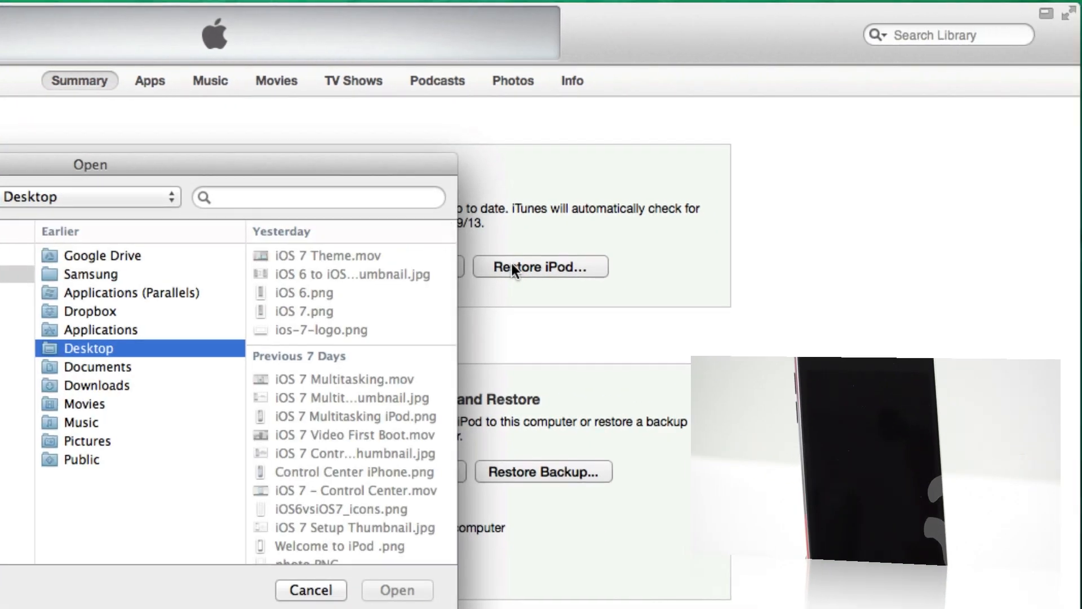
Step: Open the iPod5,1_6.1.3 Restore .ipsw file from the Desktop
scroll("down", 3)
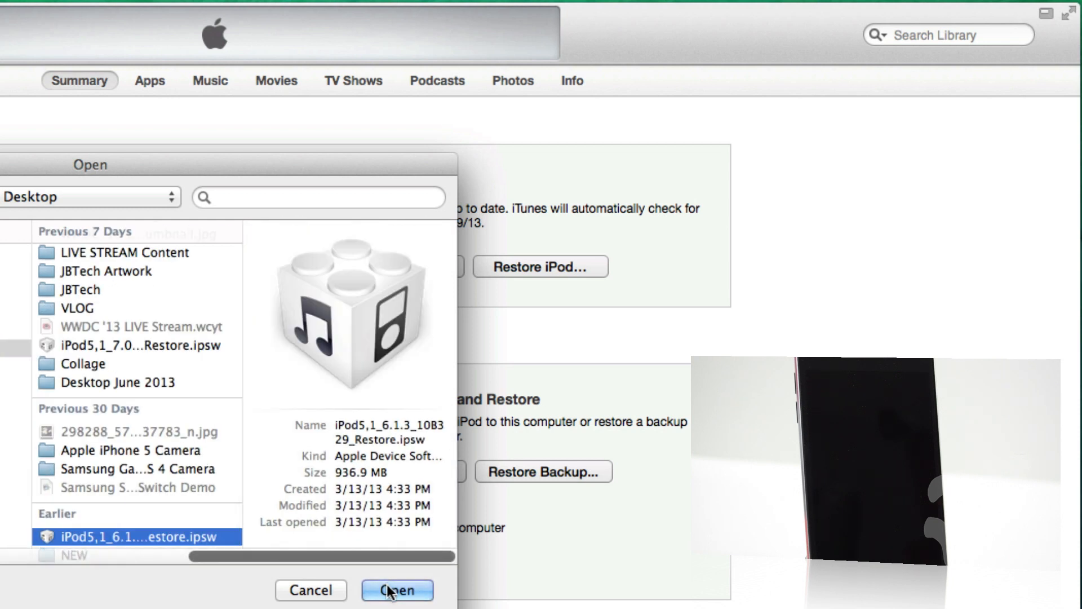
left_click(397, 591)
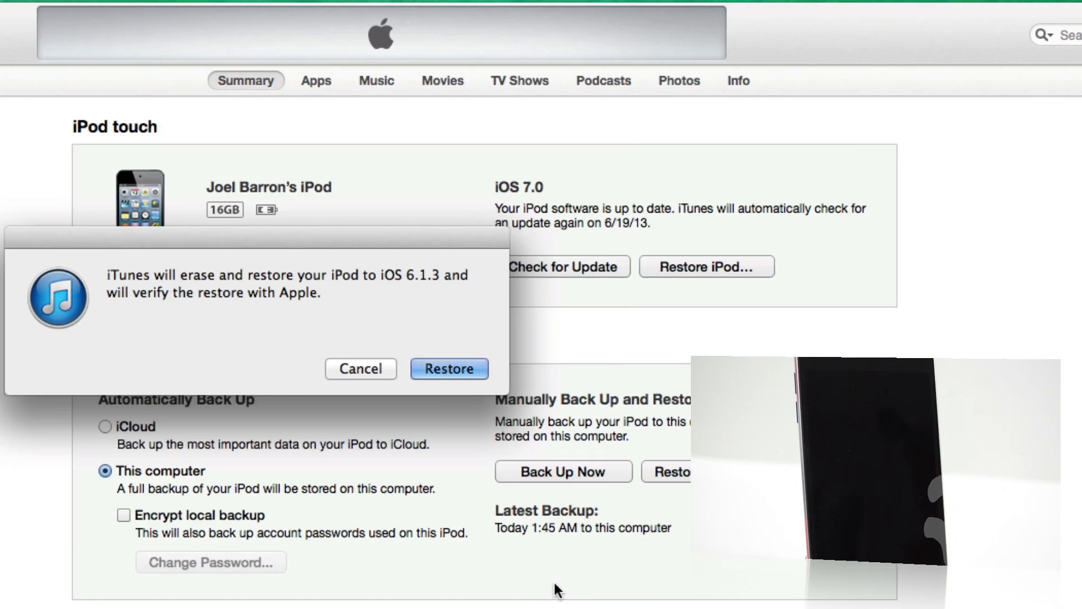
mouse_move(437, 335)
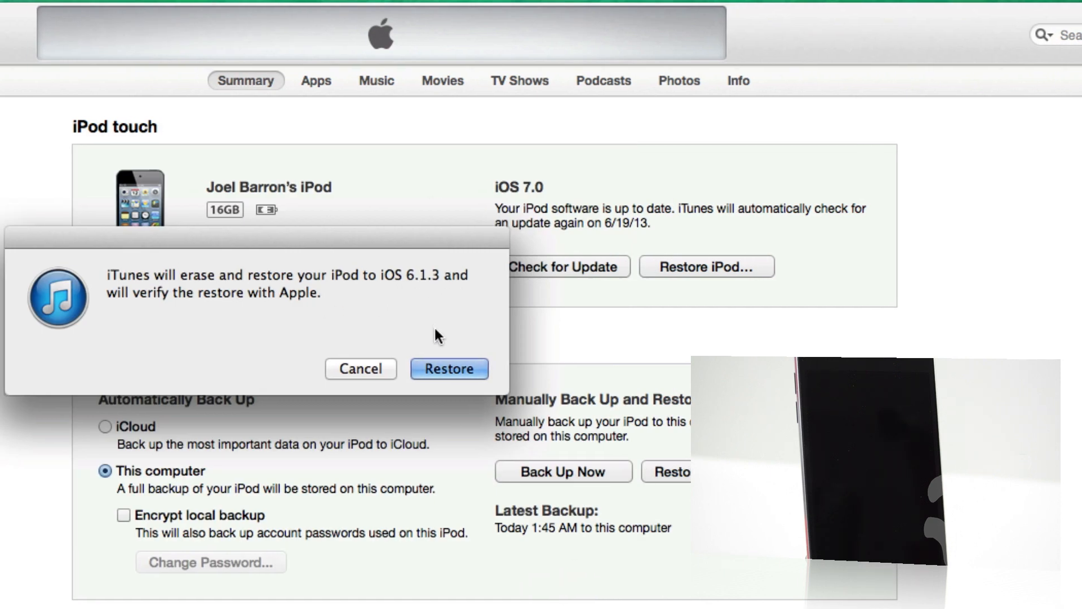
mouse_move(447, 369)
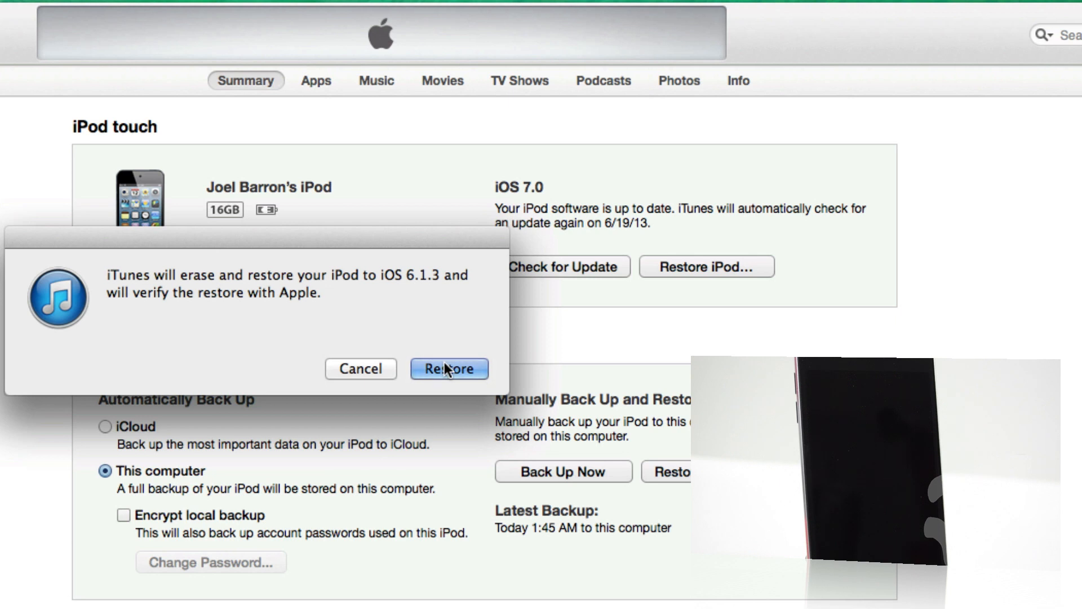
Step: Confirm Restore to erase the iPod and install iOS 6.1.3
left_click(448, 368)
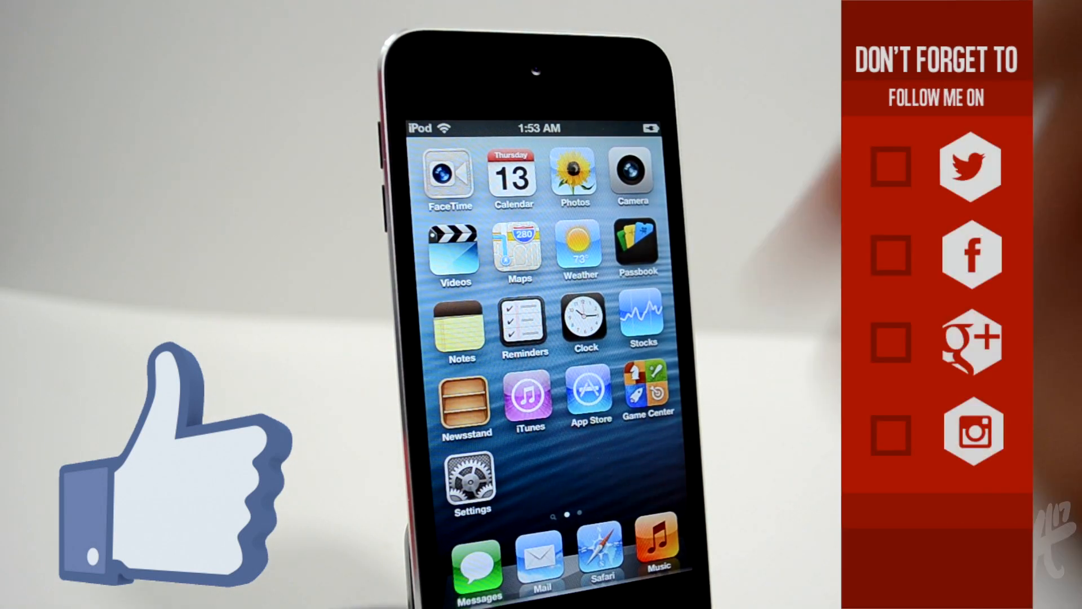
Step: After the restore finishes, open Settings on the iOS 6 iPod touch
left_click(474, 477)
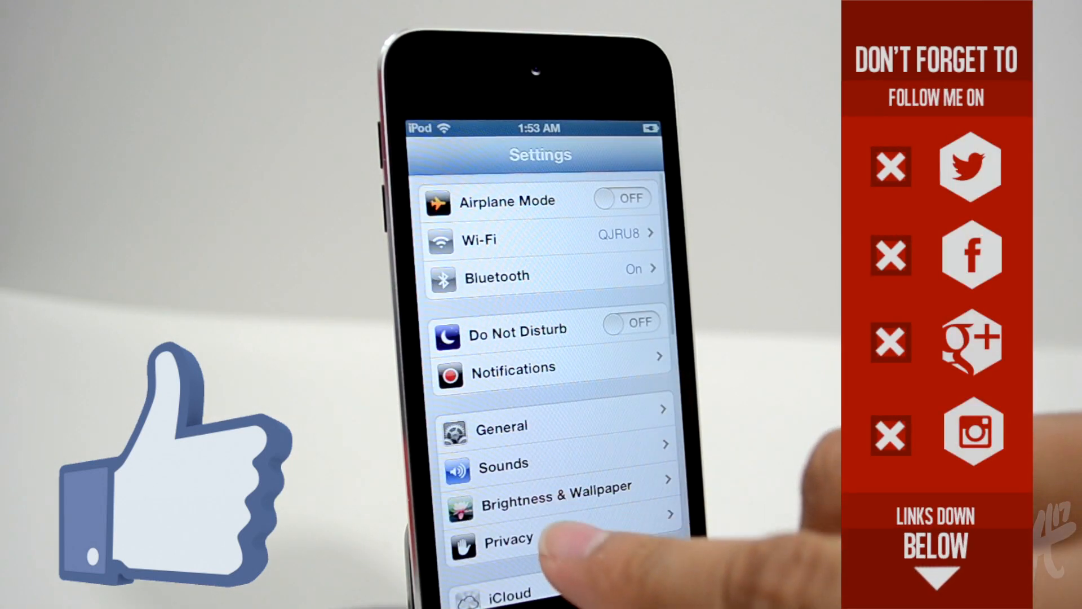